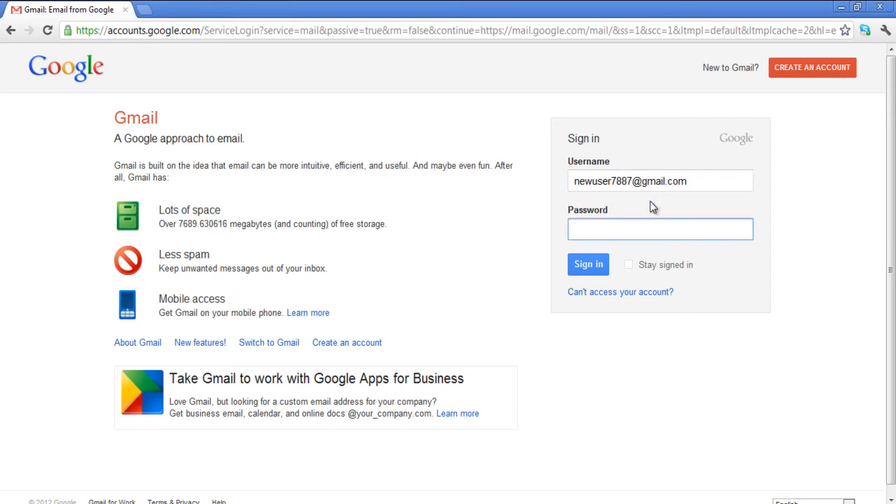
Sign in to the Gmail account and open Mail settings from the gear menu
left_click(588, 264)
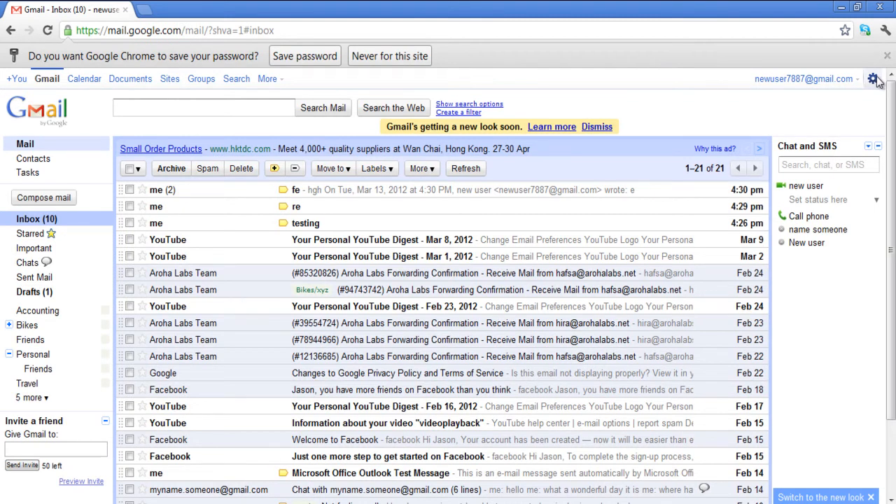
left_click(873, 78)
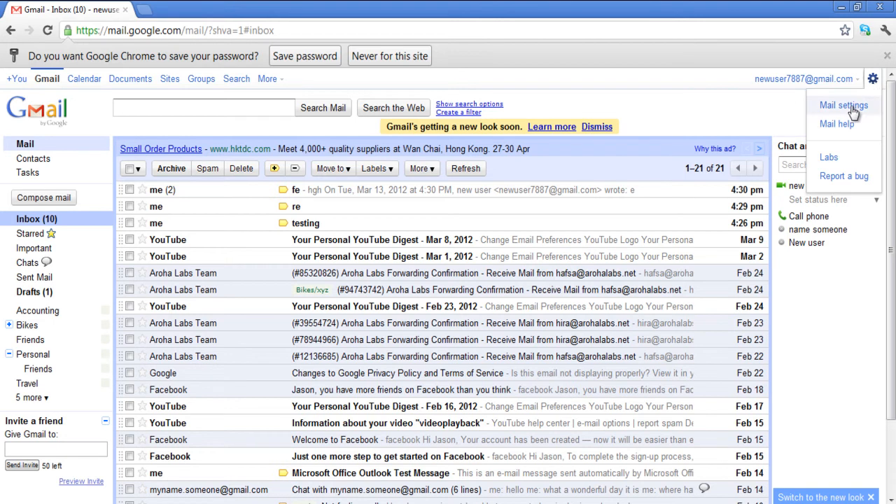
left_click(843, 105)
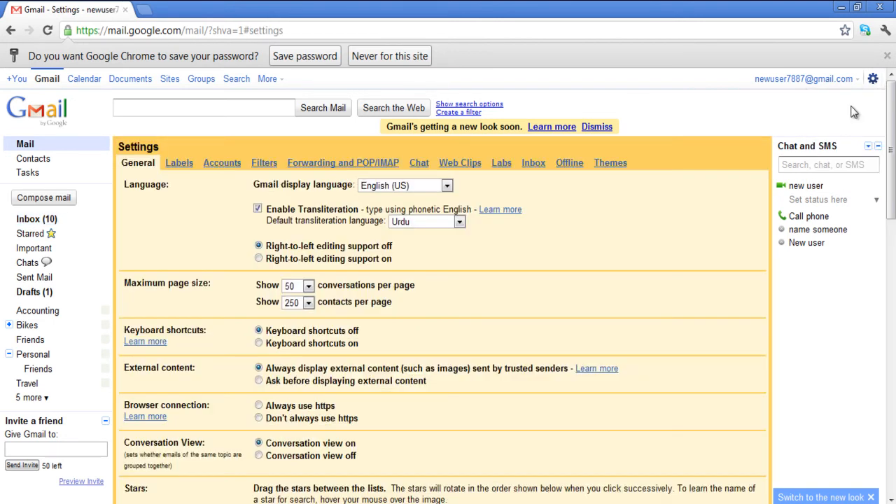
Select 'New mail notifications on' under Desktop Notifications and save the changes
scroll("down", 3)
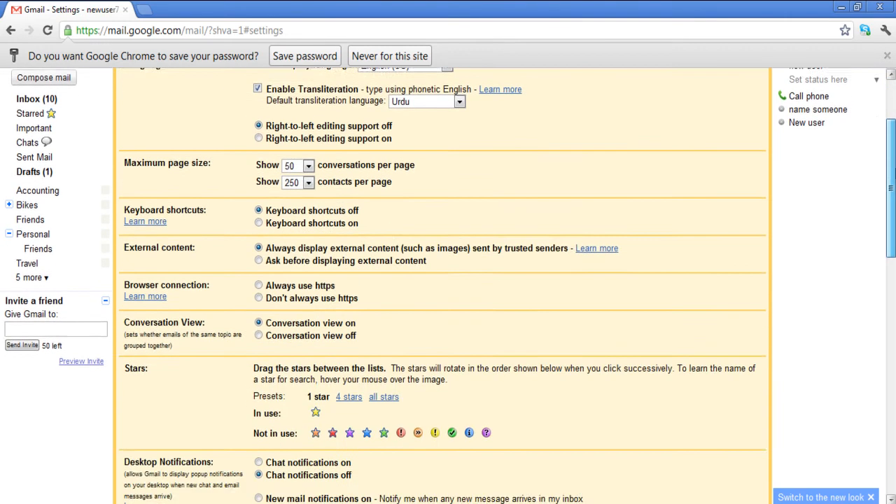
scroll("down", 3)
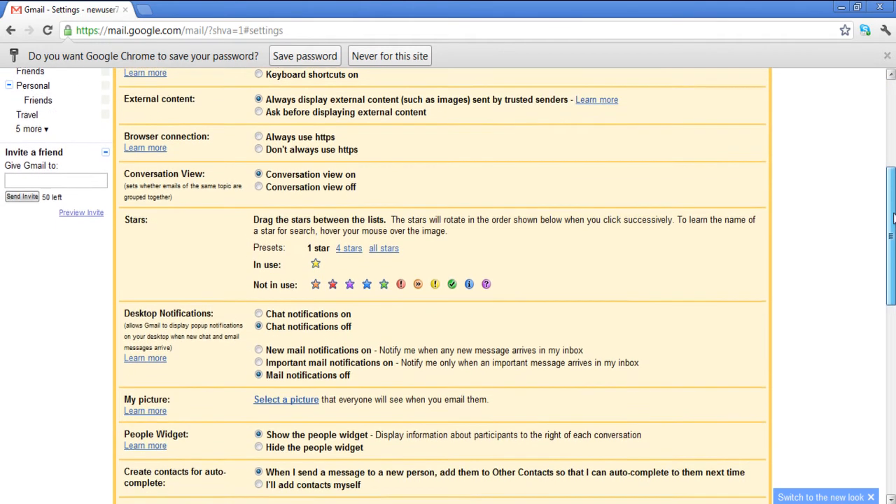
scroll("down", 3)
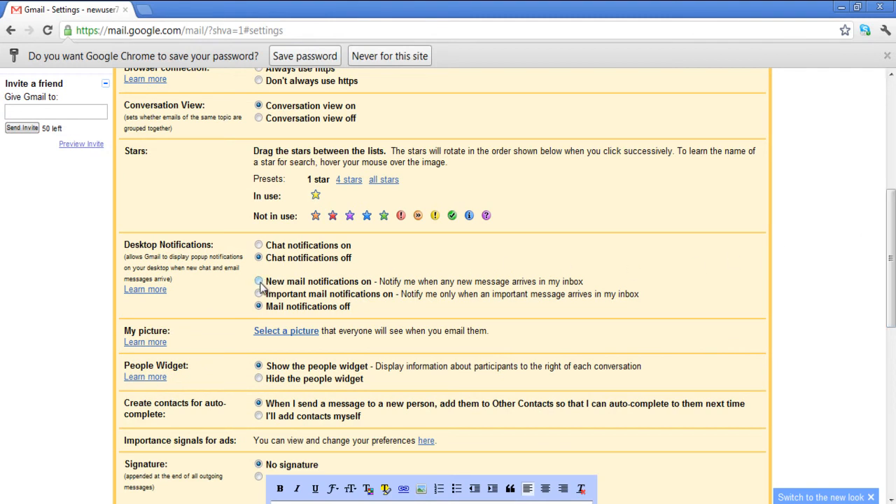
left_click(259, 281)
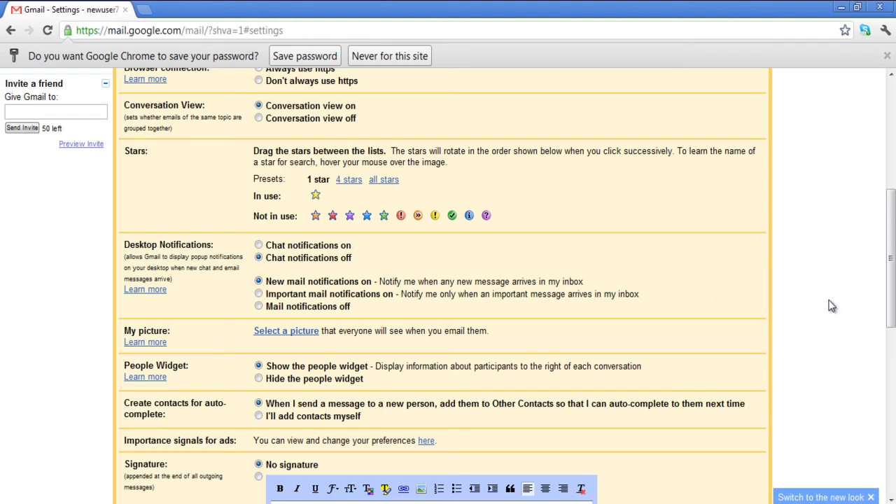
scroll("down", 3)
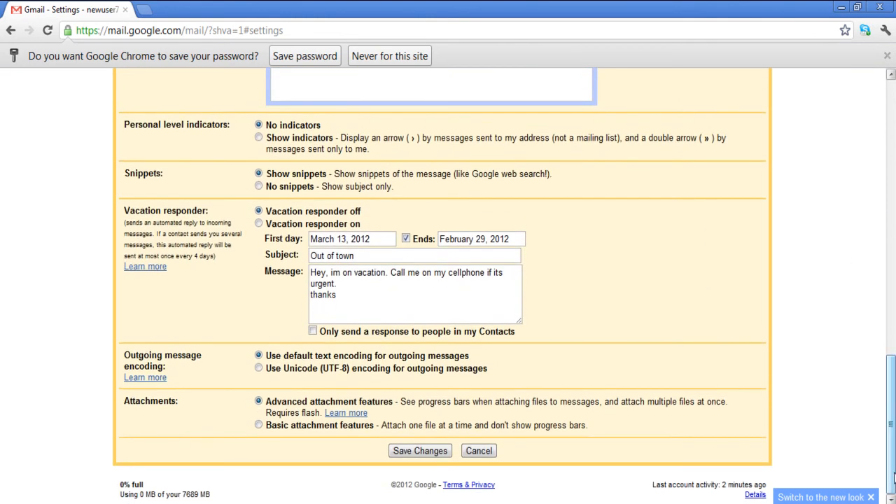
left_click(420, 450)
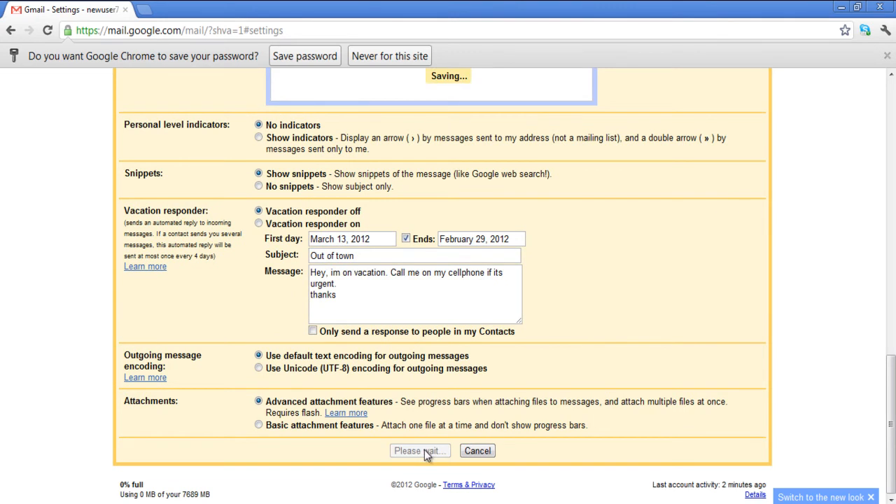
left_click(419, 450)
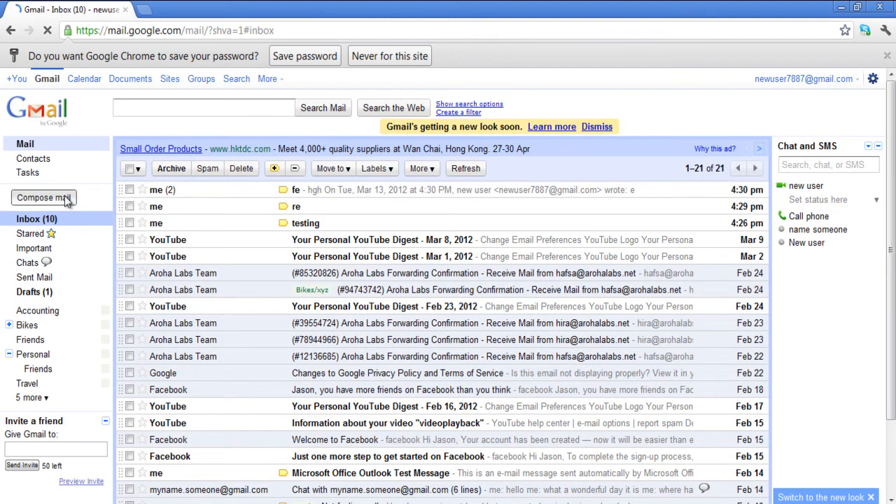
Send yourself an email with subject 'Testing' and body 'Hello.'
left_click(44, 198)
type("Testing")
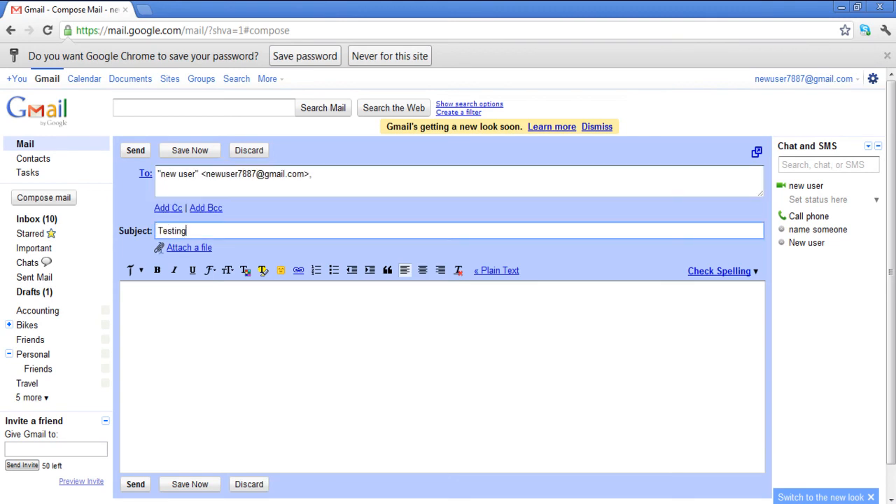
left_click(135, 150)
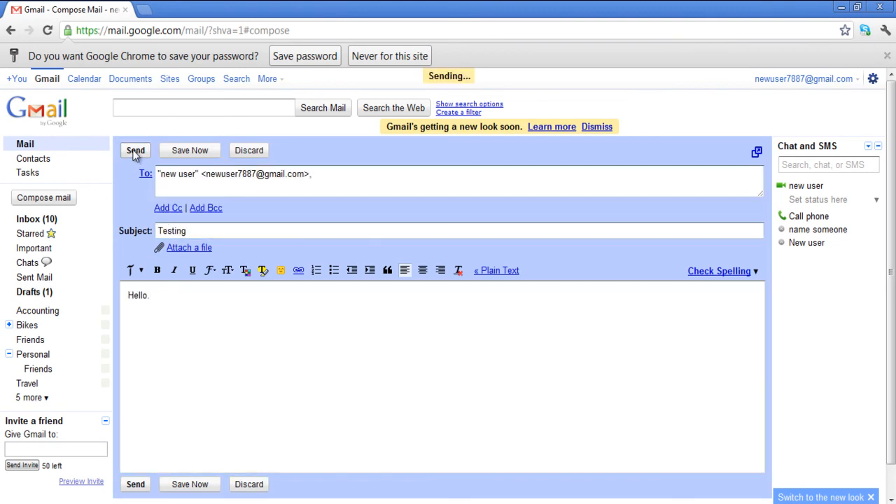
left_click(136, 149)
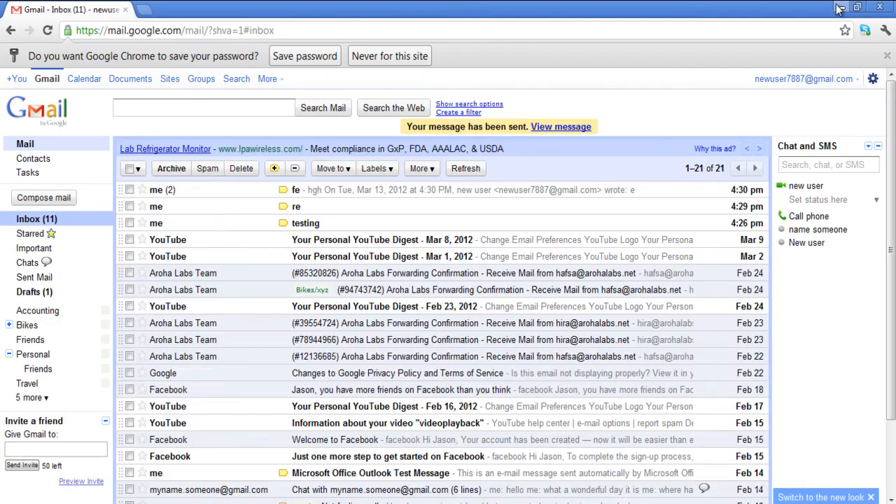